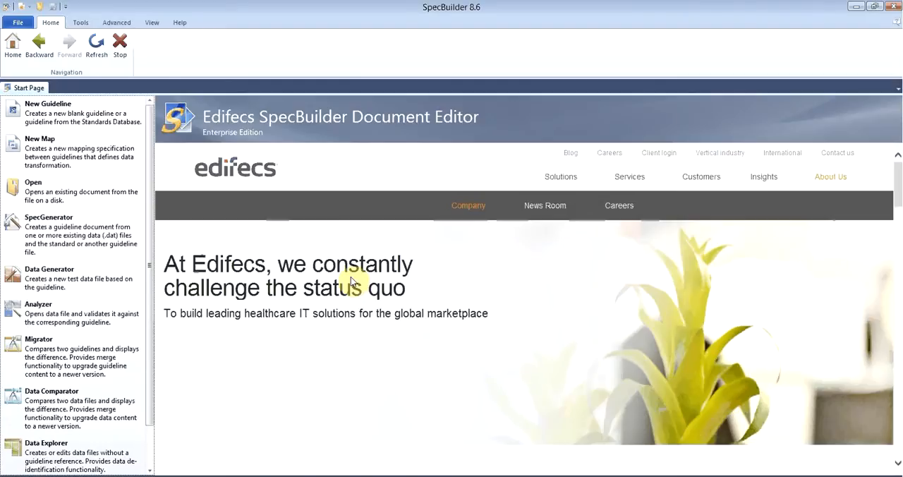
{"action": "mouse_move", "coordinate": [548, 408]}
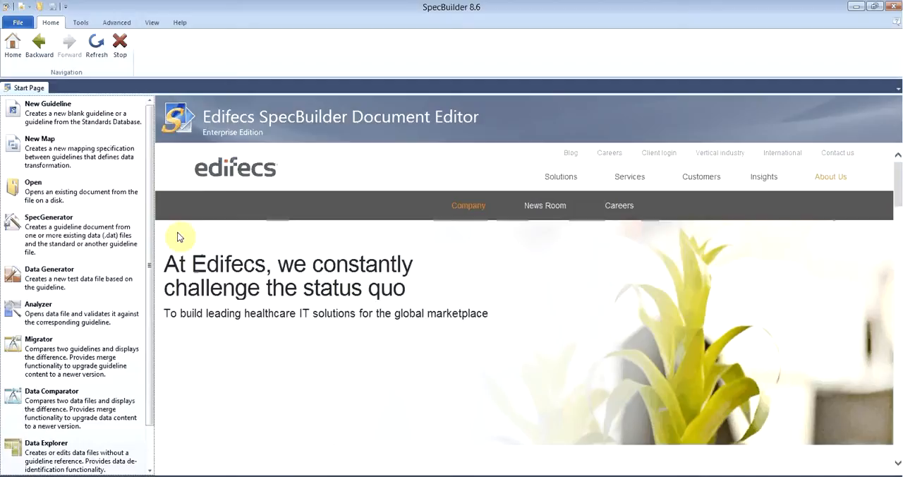
Create a new X12 V4010 850 Purchase Order guideline with the New Guideline Wizard.
{"action": "left_click", "coordinate": [48, 103]}
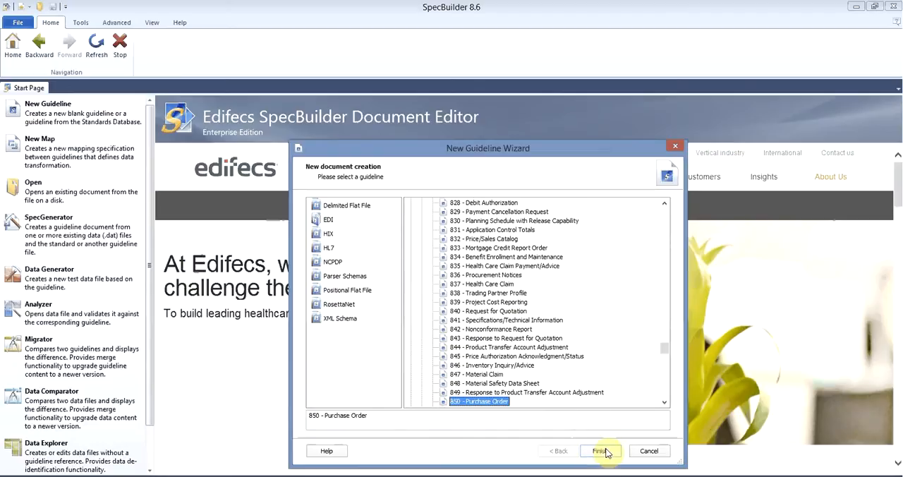
{"action": "left_click", "coordinate": [599, 451]}
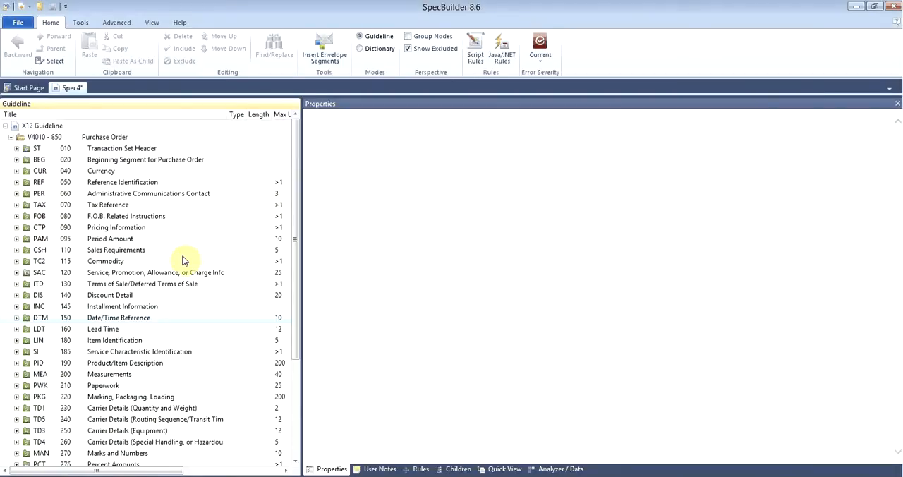
Select the V4010 - 850 Purchase Order node to display its Transaction Properties.
{"action": "left_click", "coordinate": [104, 137]}
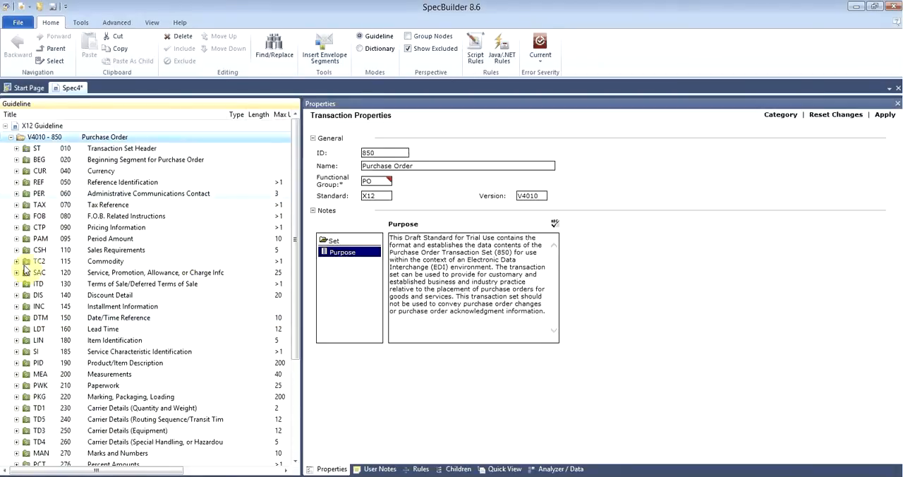
{"action": "mouse_move", "coordinate": [134, 274]}
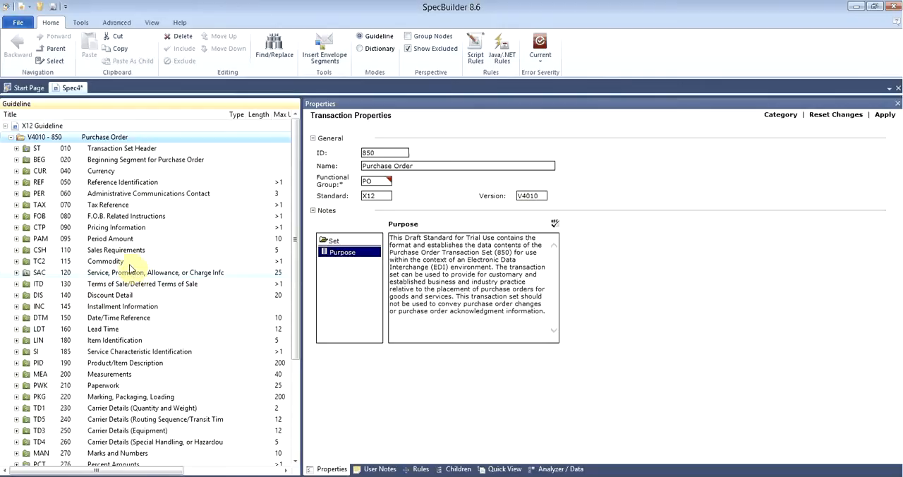
{"action": "mouse_move", "coordinate": [121, 208]}
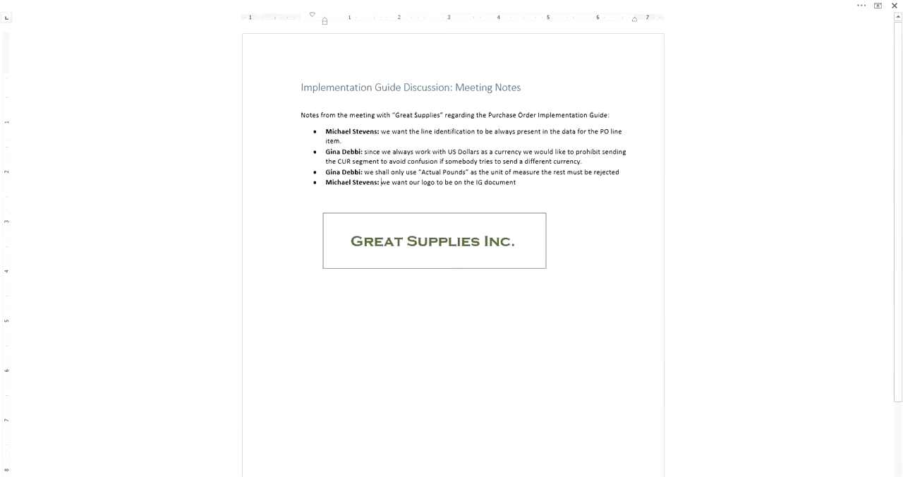
{"action": "double_click", "coordinate": [336, 131]}
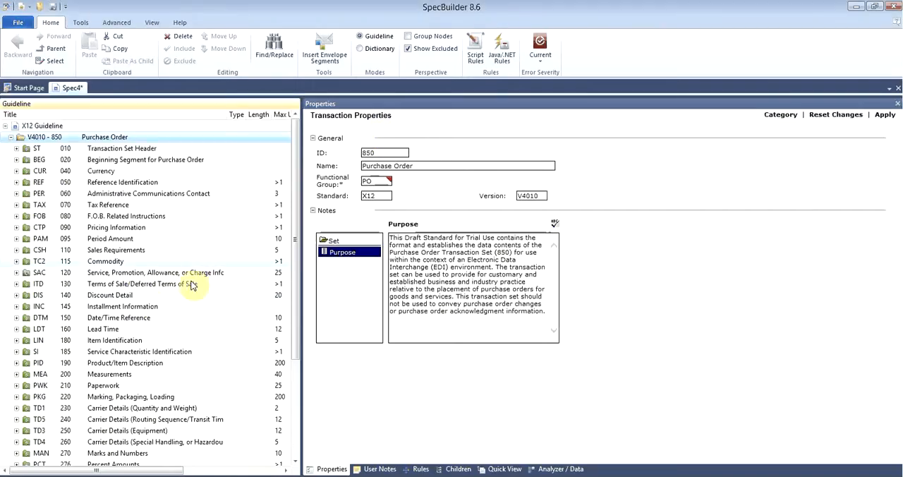
Set the PO1 loop's LIN Item Identification segment to Must use.
{"action": "scroll", "scroll_direction": "down", "scroll_amount": 3}
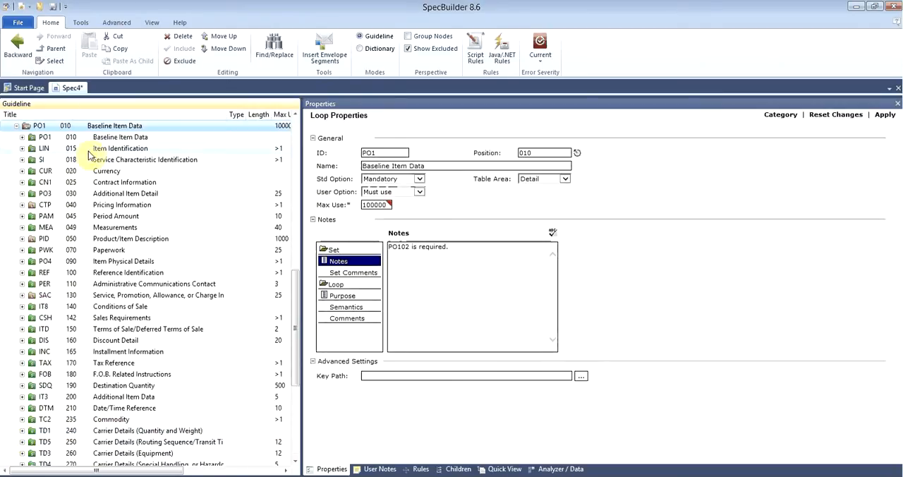
{"action": "left_click", "coordinate": [120, 148]}
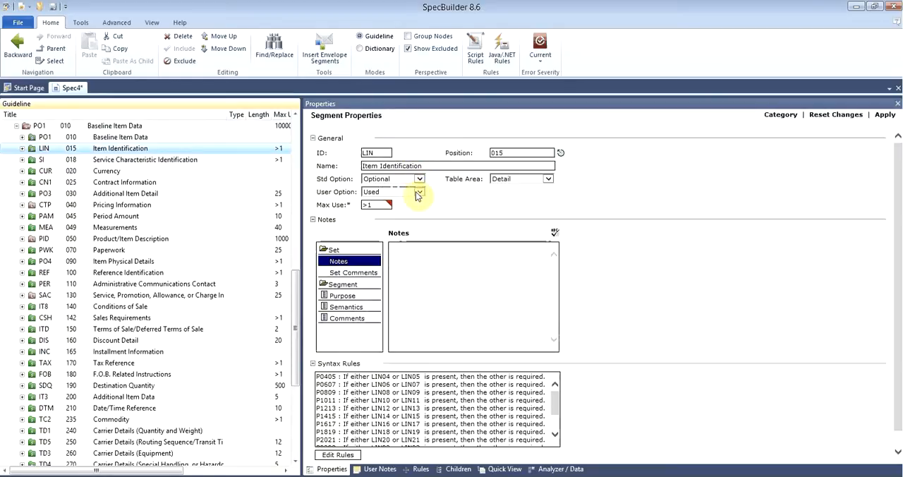
{"action": "left_click", "coordinate": [417, 191]}
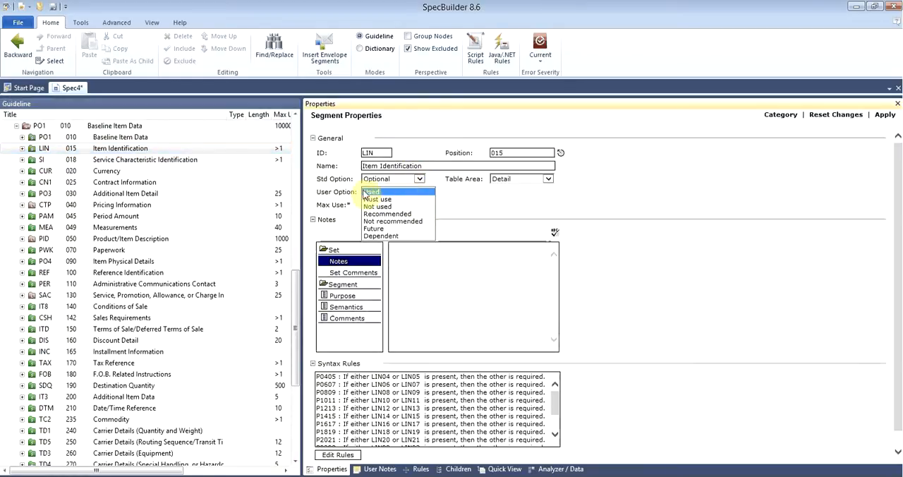
{"action": "left_click", "coordinate": [376, 199]}
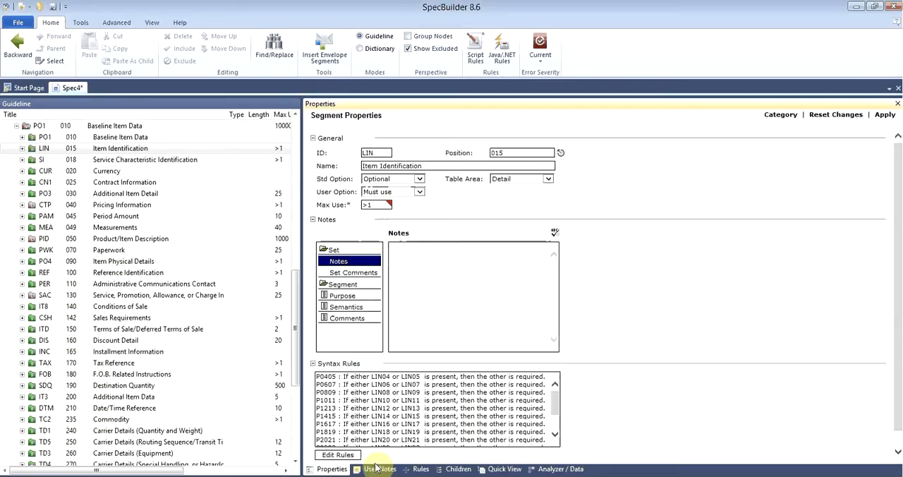
{"action": "left_click", "coordinate": [380, 468]}
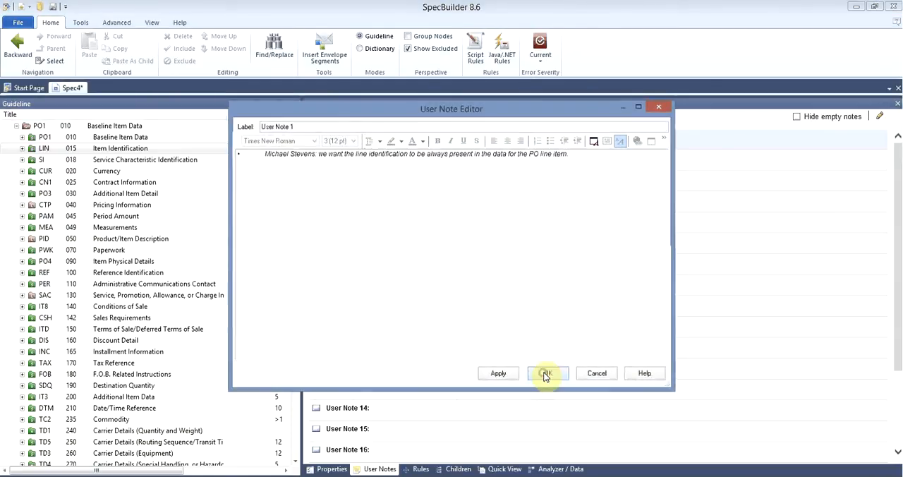
{"action": "left_click", "coordinate": [545, 372]}
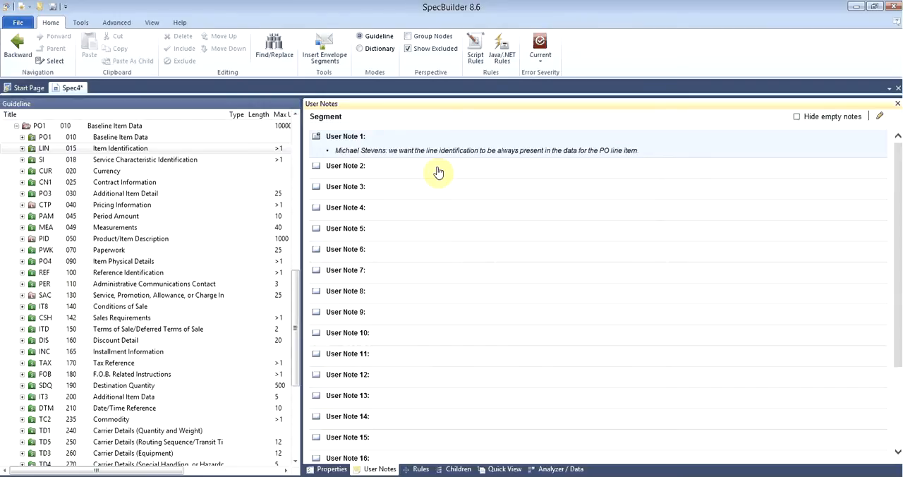
{"action": "mouse_move", "coordinate": [438, 172]}
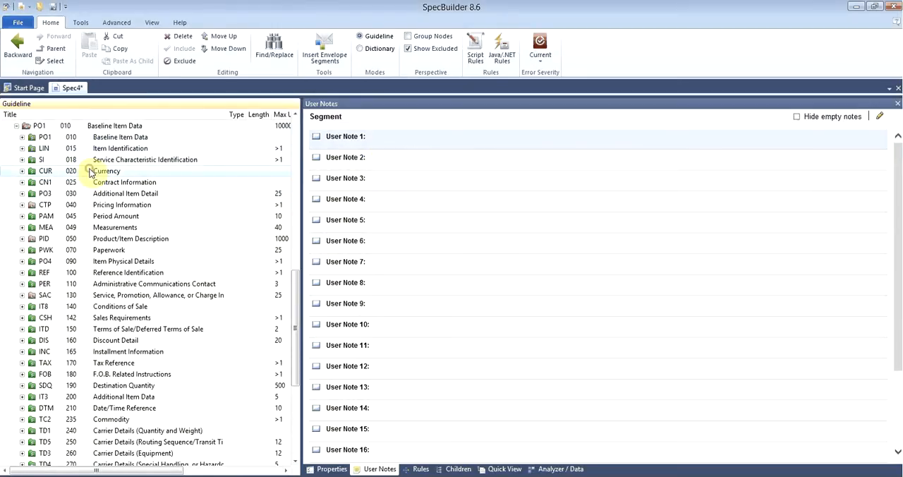
Exclude the CUR Currency segment so its usage shows Not used.
{"action": "left_click", "coordinate": [332, 468]}
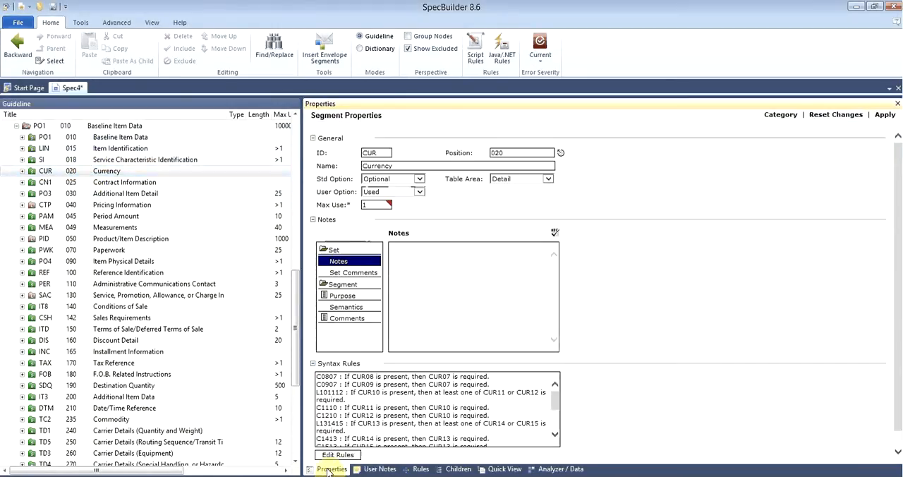
{"action": "left_click", "coordinate": [107, 171]}
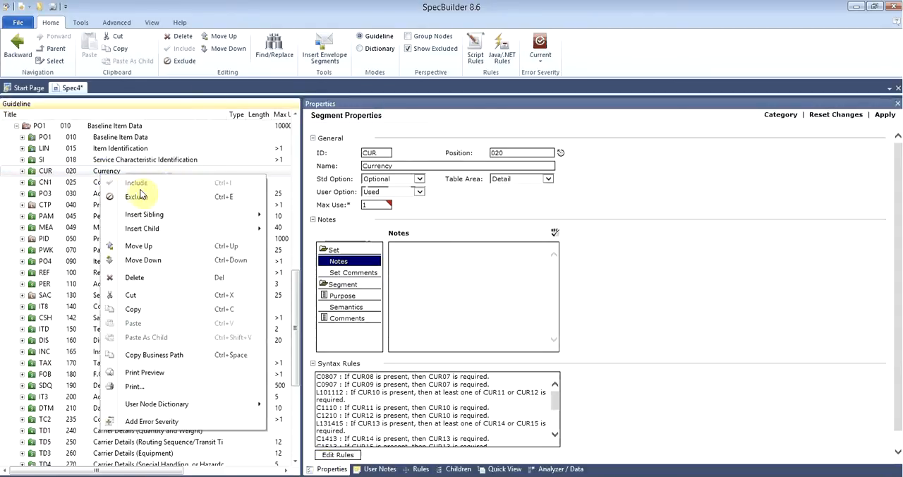
{"action": "left_click", "coordinate": [138, 196]}
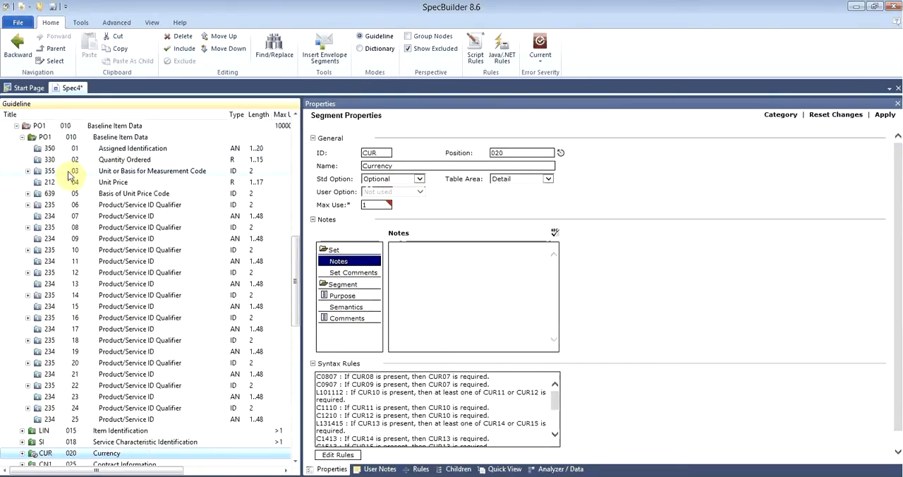
Exclude all element 355 unit-of-measure codes except 01 Actual Pounds.
{"action": "left_click", "coordinate": [28, 171]}
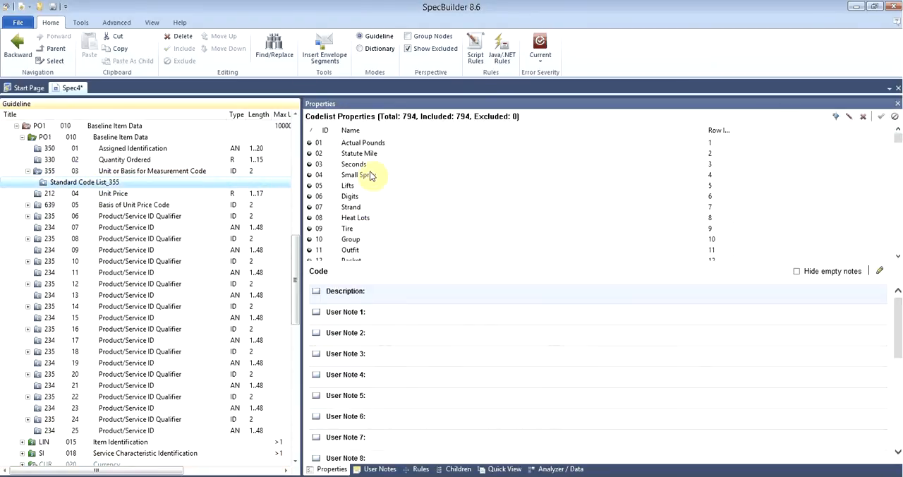
{"action": "left_click", "coordinate": [359, 153]}
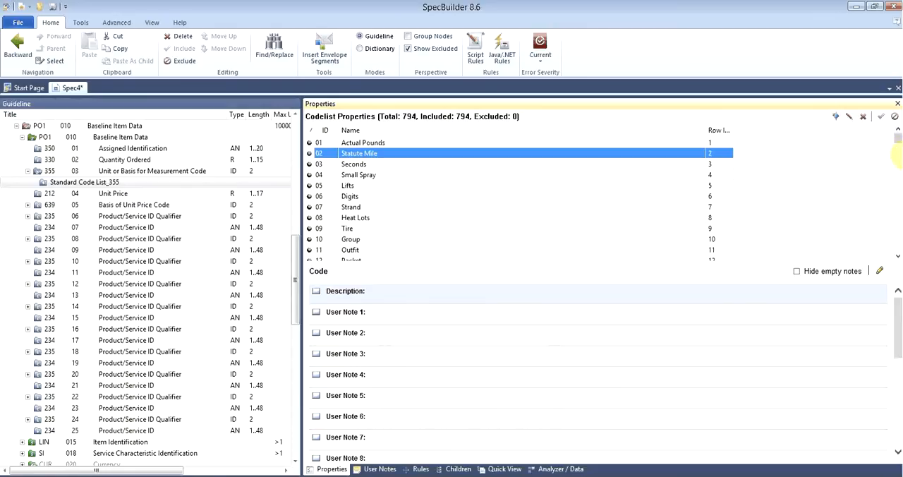
{"action": "scroll", "scroll_direction": "down", "scroll_amount": 3}
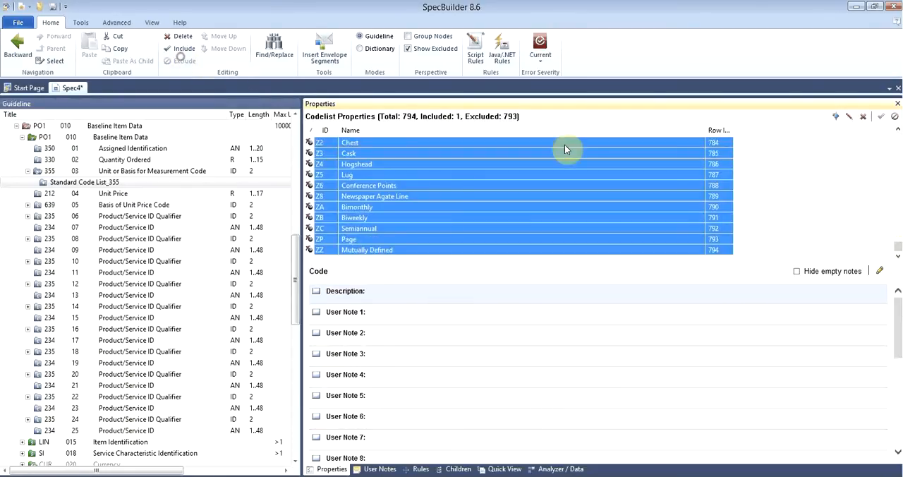
{"action": "scroll", "scroll_direction": "up", "scroll_amount": 3}
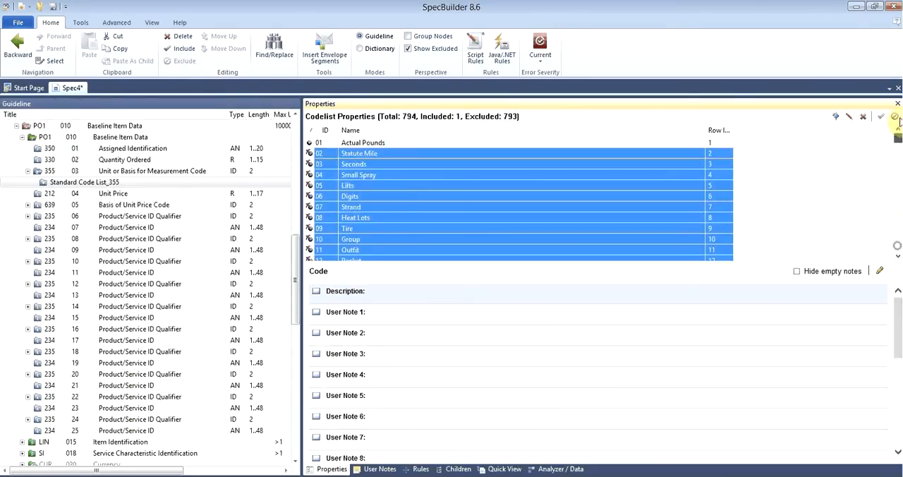
{"action": "left_click", "coordinate": [358, 175]}
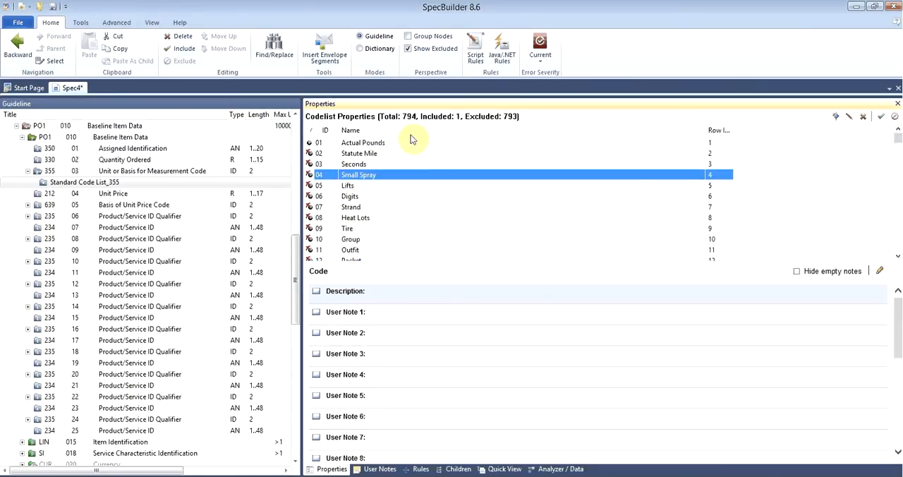
{"action": "mouse_move", "coordinate": [242, 239]}
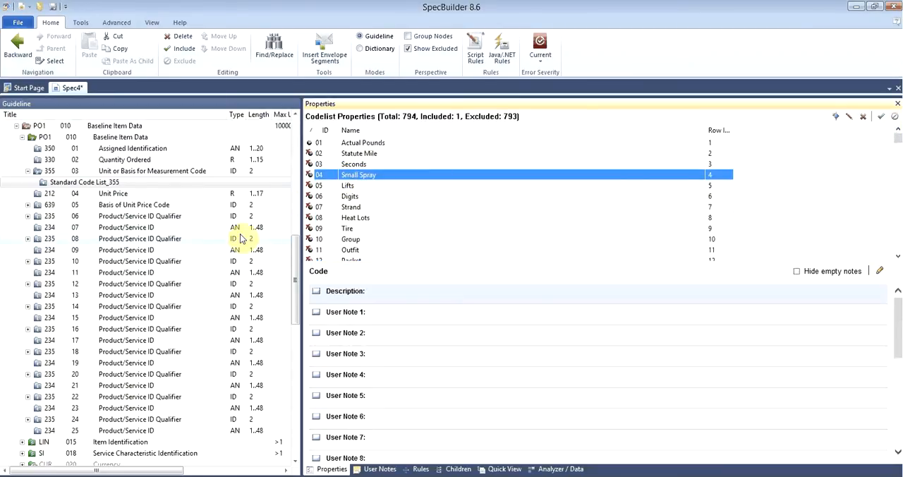
{"action": "mouse_move", "coordinate": [272, 298]}
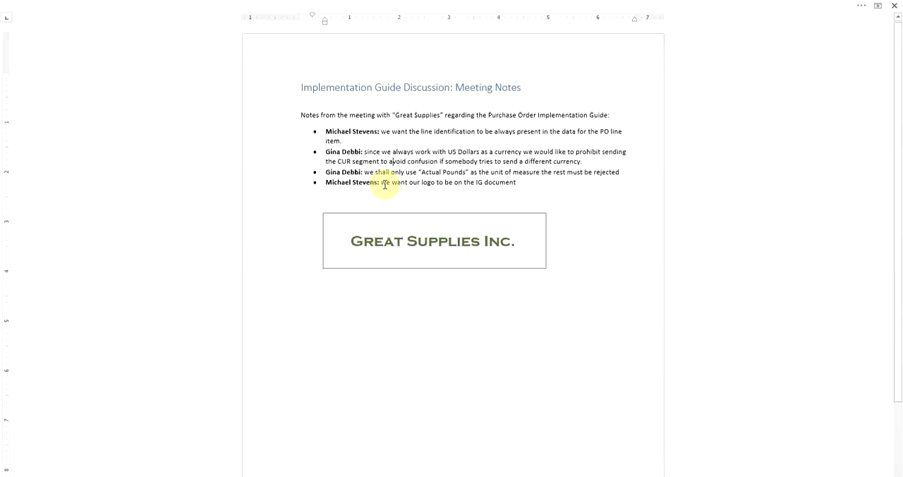
{"action": "mouse_move", "coordinate": [544, 228]}
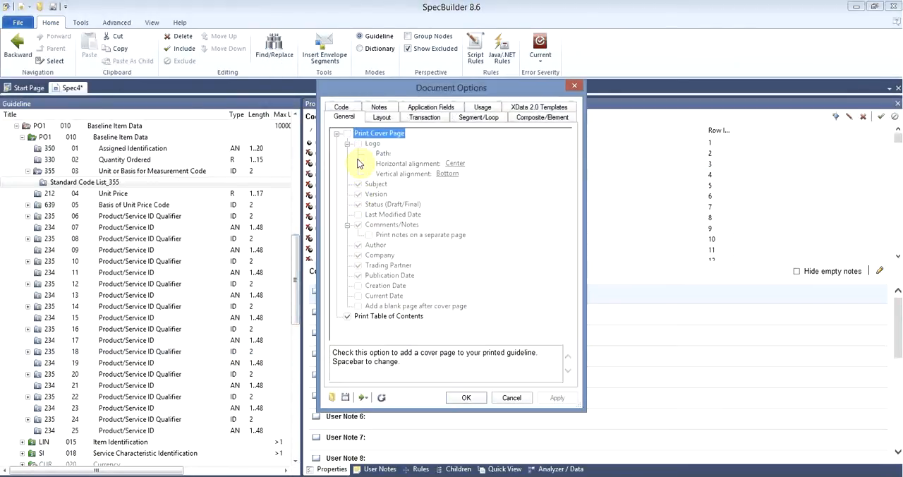
Enable a cover page with logo C:\Temp\Video\Logo.png and no author, then confirm.
{"action": "left_click", "coordinate": [346, 133]}
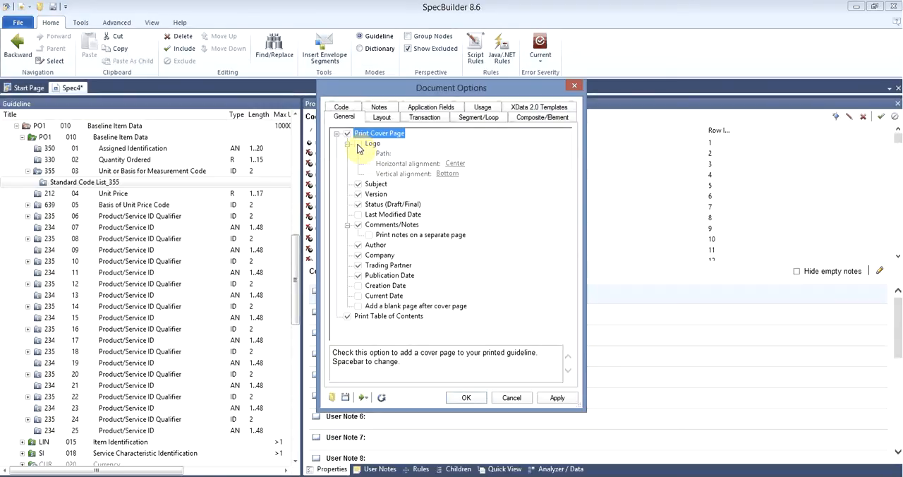
{"action": "left_click", "coordinate": [372, 144]}
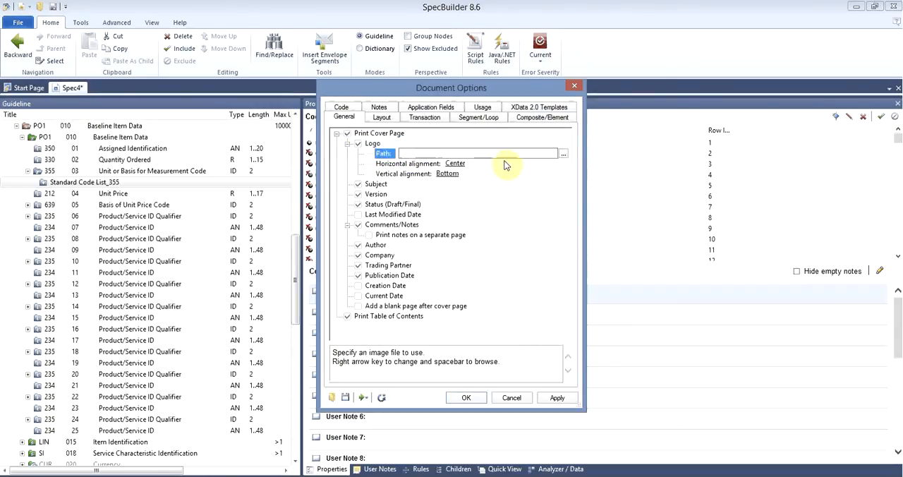
{"action": "left_click", "coordinate": [563, 153]}
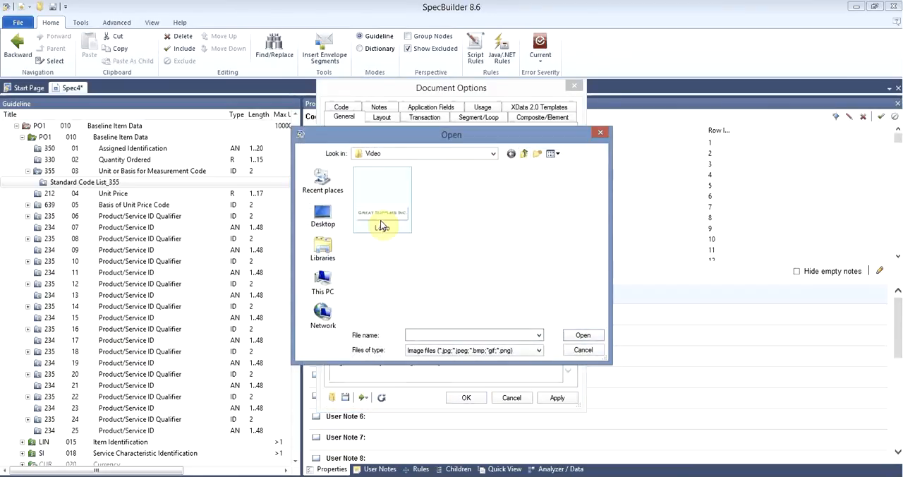
{"action": "left_click", "coordinate": [583, 335]}
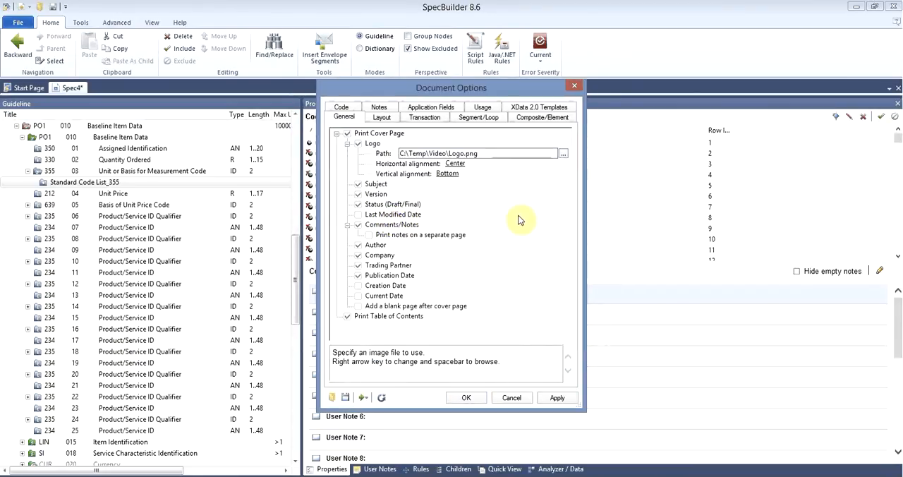
{"action": "left_click", "coordinate": [376, 244]}
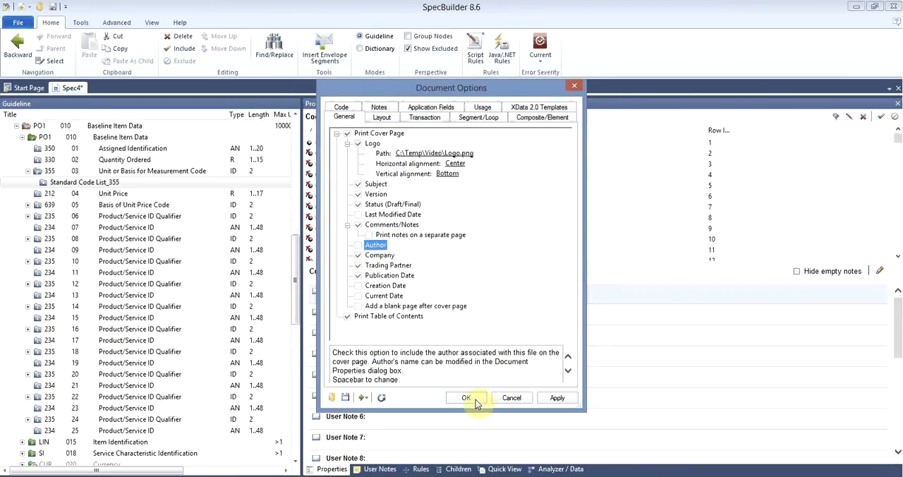
{"action": "left_click", "coordinate": [466, 397]}
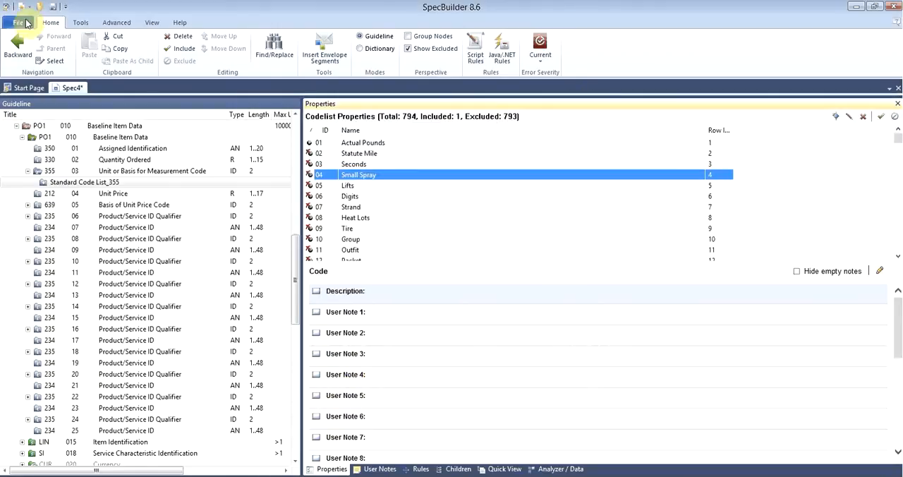
Open the Print Preview, showing the Great Supplies cover page.
{"action": "left_click", "coordinate": [17, 22]}
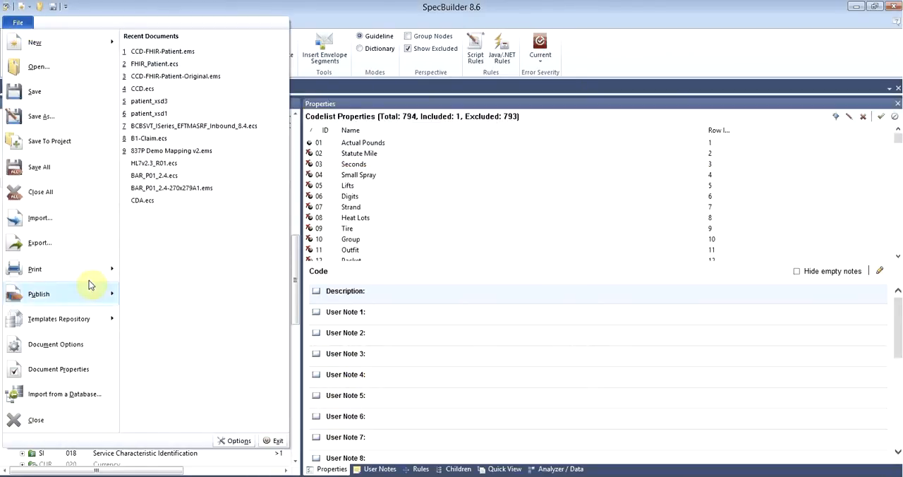
{"action": "left_click", "coordinate": [35, 269]}
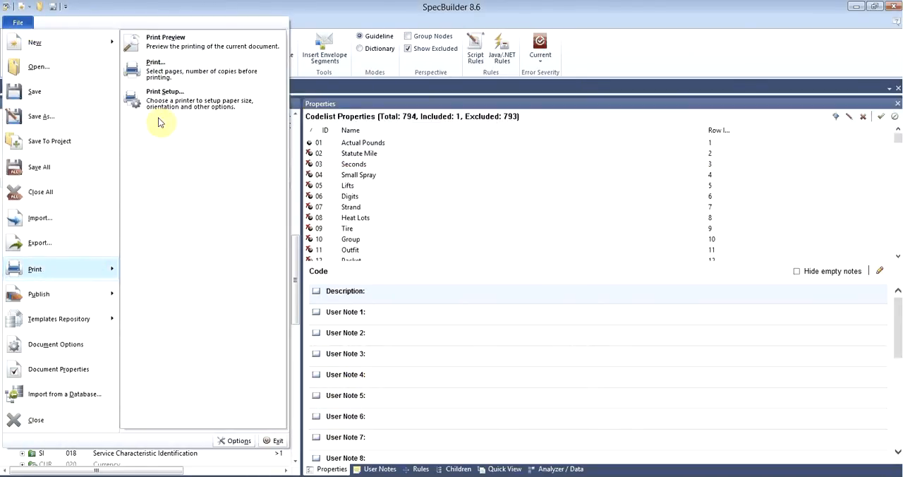
{"action": "left_click", "coordinate": [165, 41]}
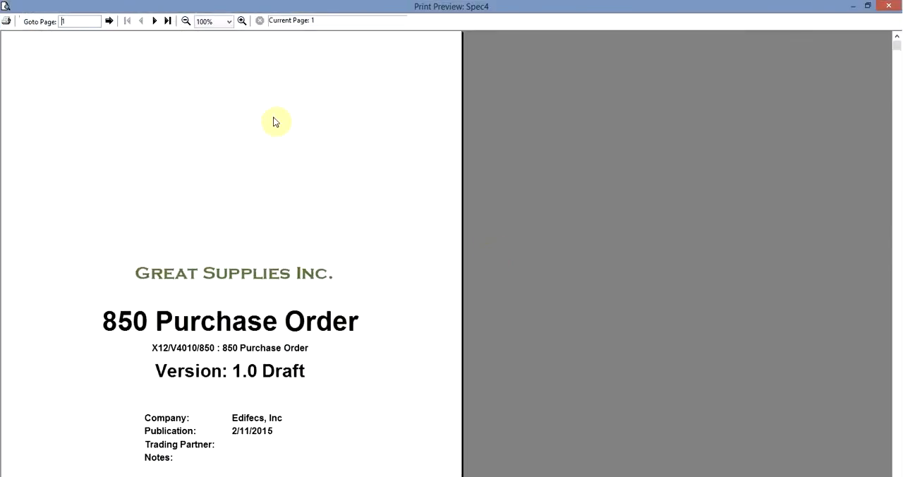
{"action": "mouse_move", "coordinate": [221, 294]}
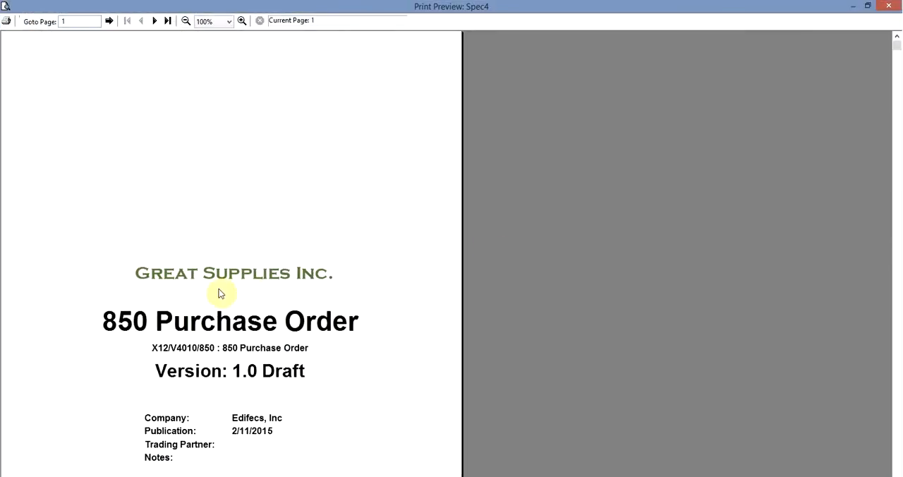
Page forward past the table of contents to the 850 heading table.
{"action": "left_click", "coordinate": [154, 21]}
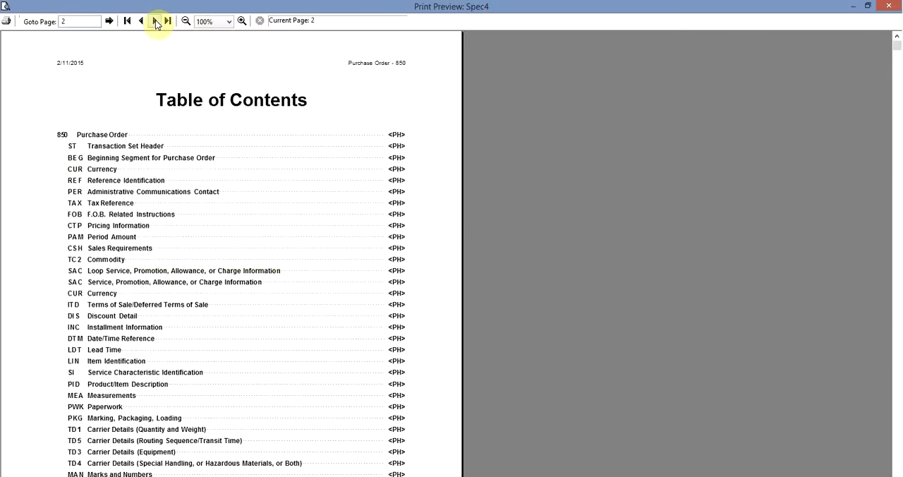
{"action": "left_click", "coordinate": [155, 21]}
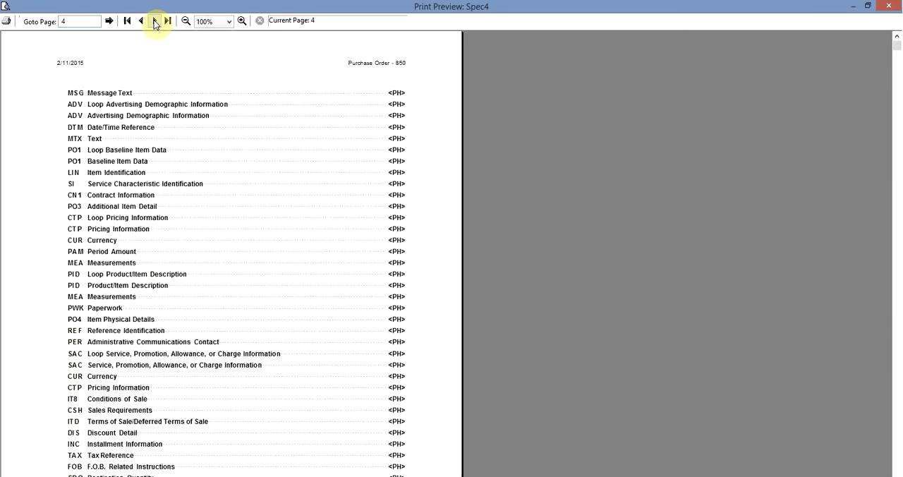
{"action": "left_click", "coordinate": [168, 20]}
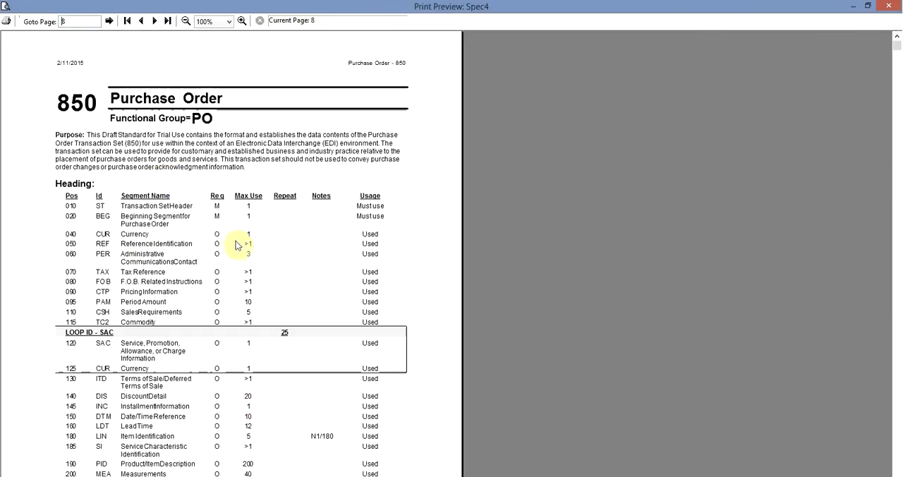
{"action": "mouse_move", "coordinate": [220, 227]}
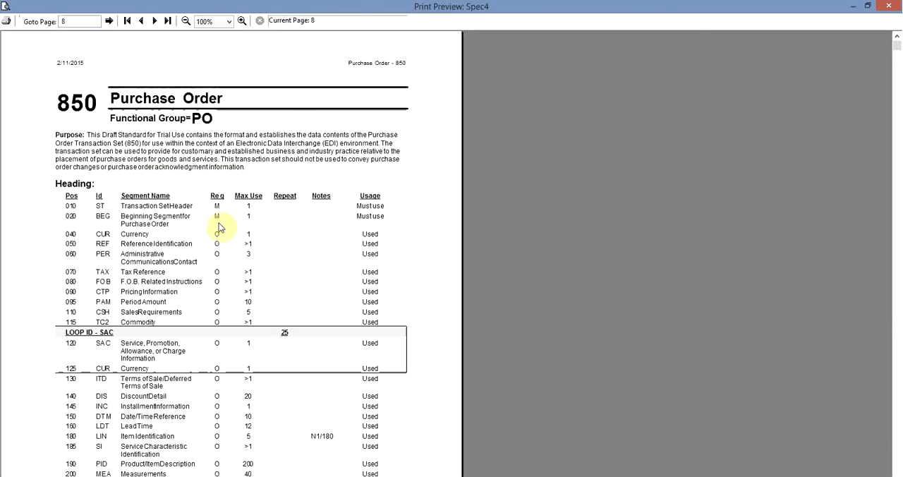
{"action": "mouse_move", "coordinate": [254, 321]}
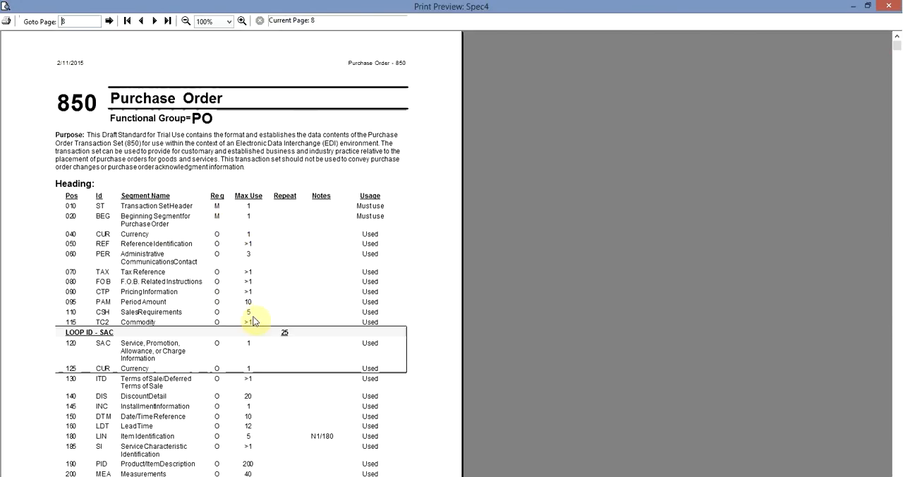
{"action": "mouse_move", "coordinate": [296, 294]}
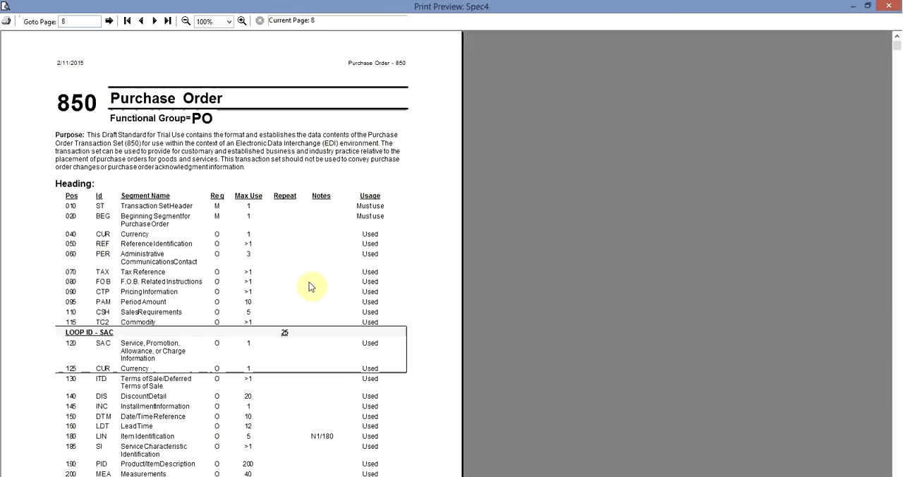
{"action": "mouse_move", "coordinate": [303, 256]}
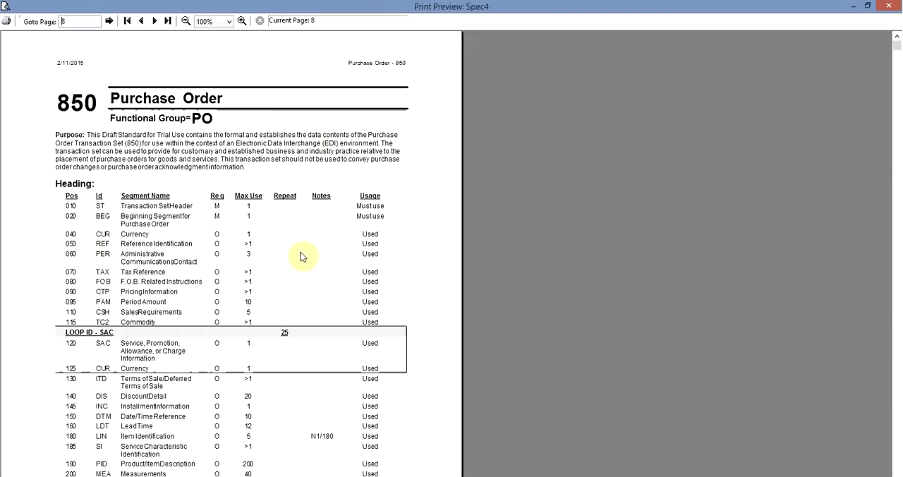